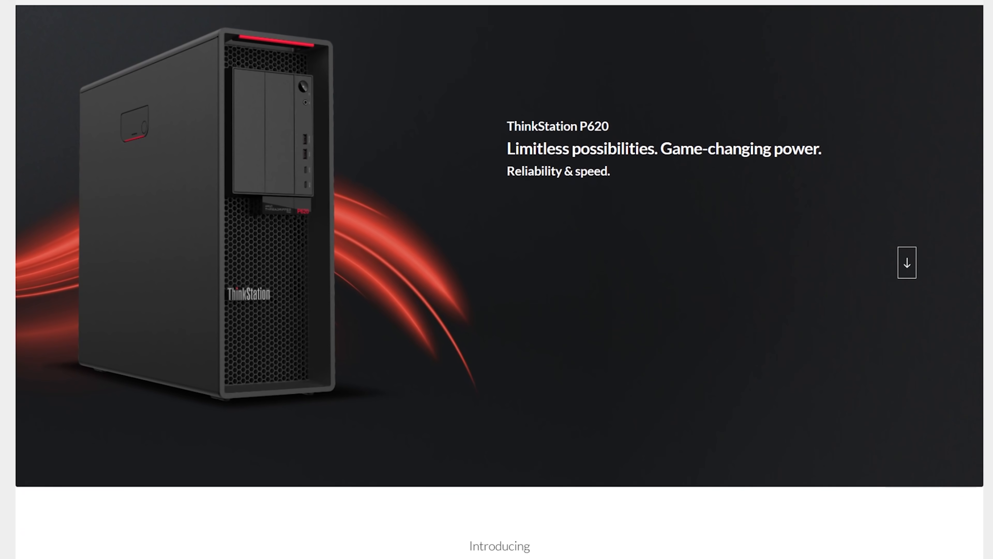
{"action": "scroll", "scroll_direction": "down", "scroll_amount": 3}
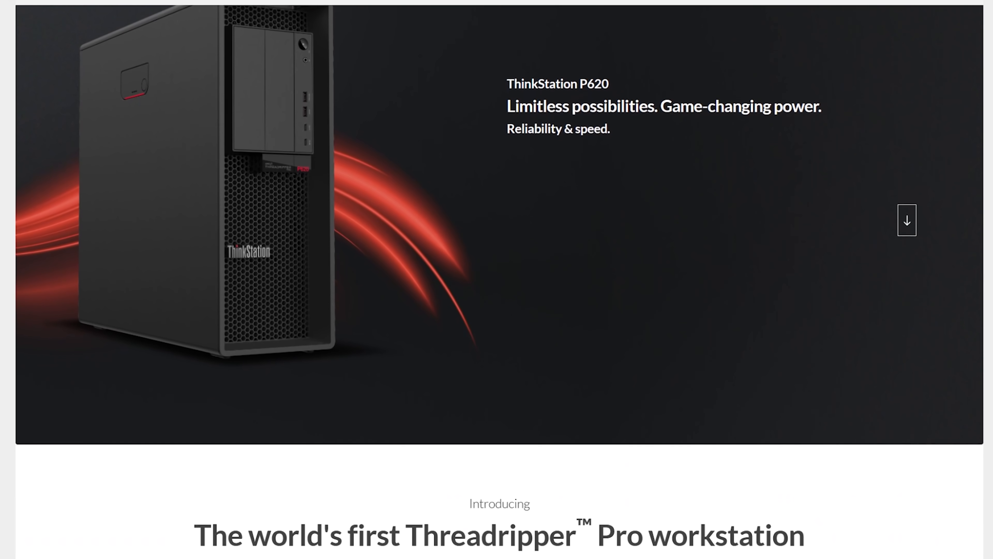
{"action": "scroll", "scroll_direction": "down", "scroll_amount": 3}
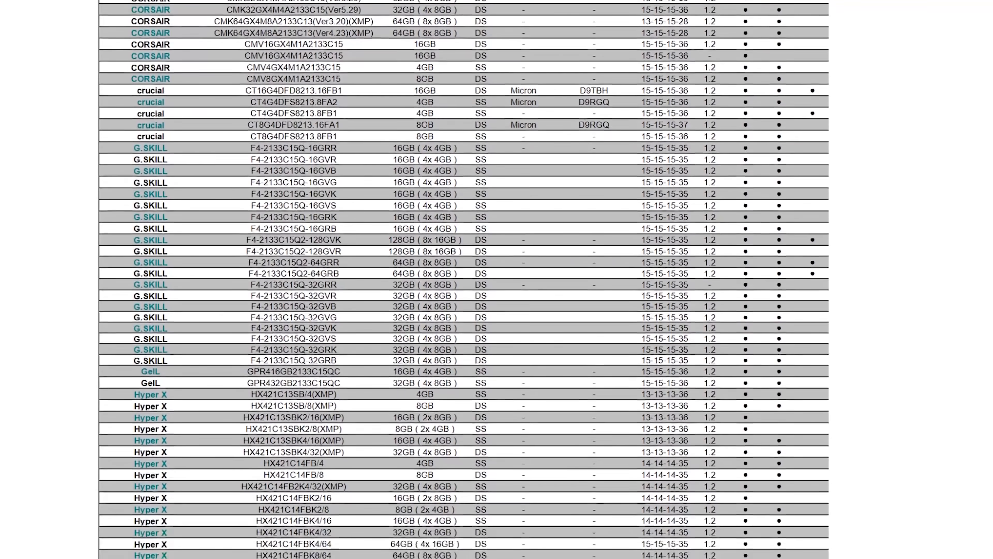
{"action": "scroll", "scroll_direction": "down", "scroll_amount": 3}
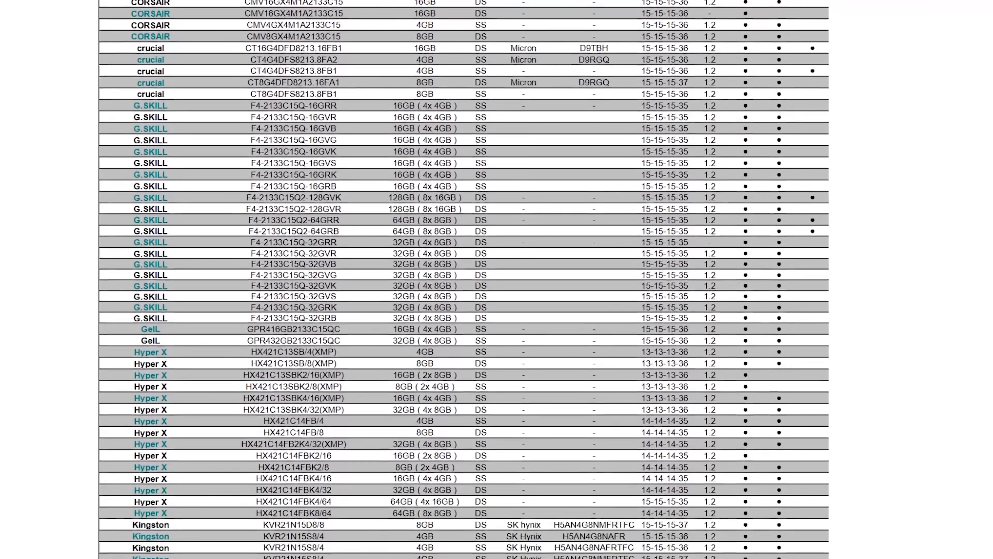
{"action": "scroll", "scroll_direction": "down", "scroll_amount": 3}
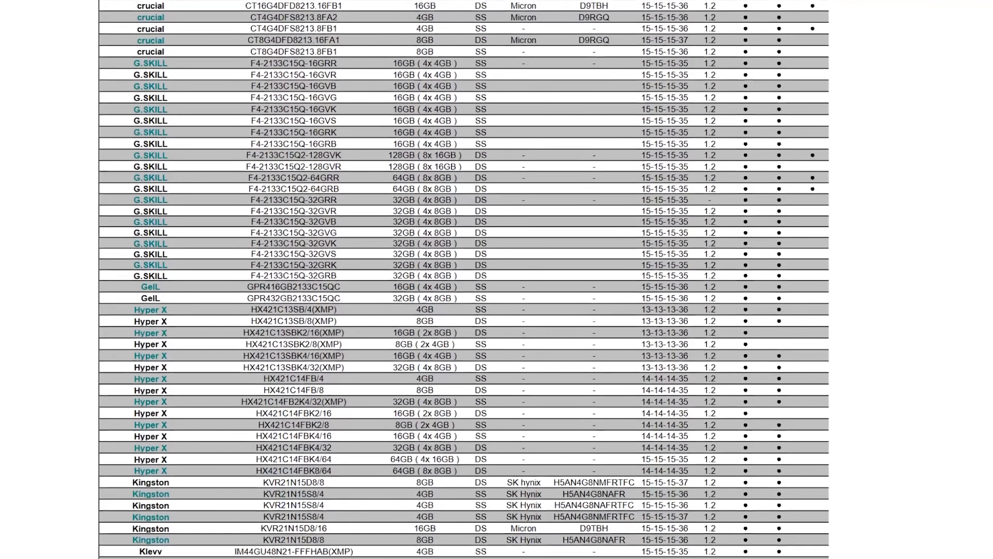
{"action": "scroll", "scroll_direction": "down", "scroll_amount": 3}
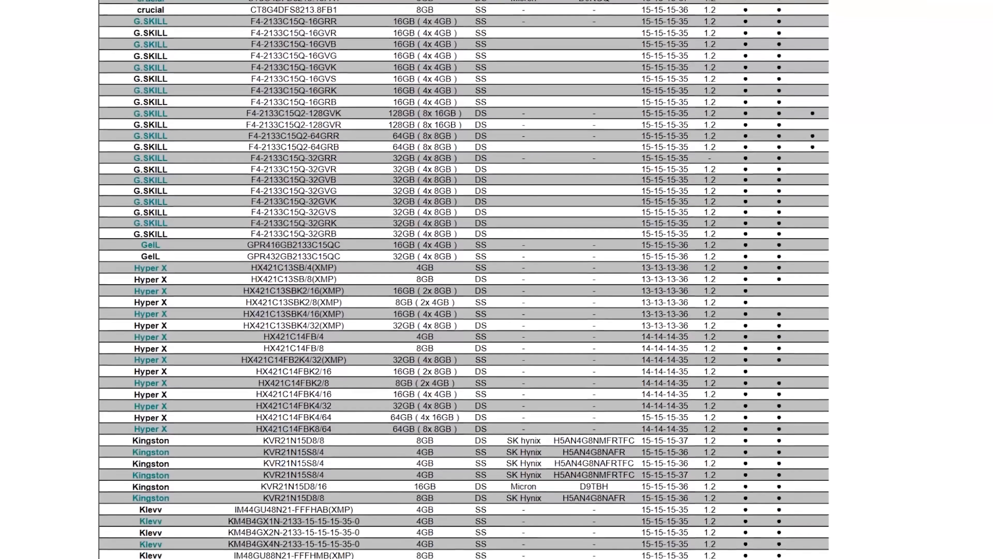
{"action": "scroll", "scroll_direction": "down", "scroll_amount": 3}
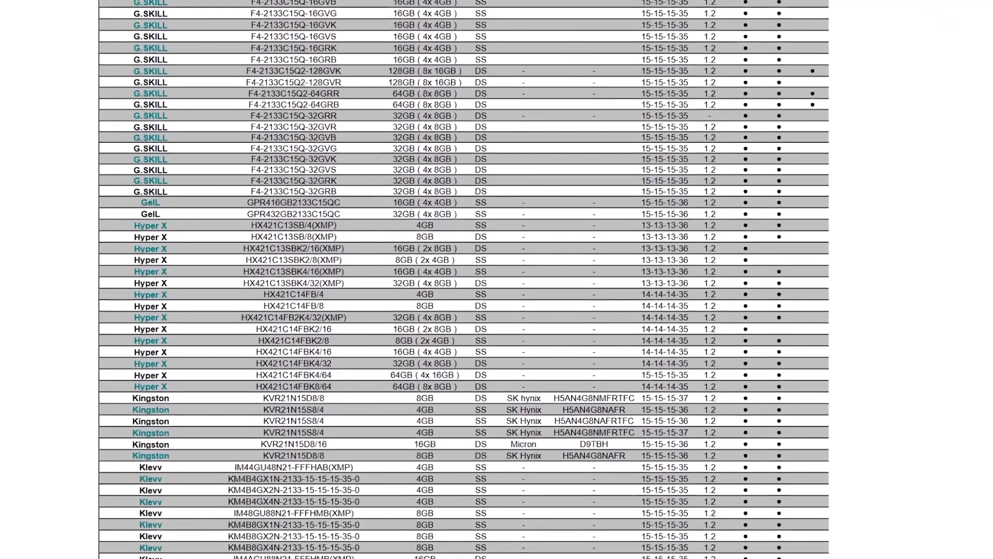
{"action": "scroll", "scroll_direction": "down", "scroll_amount": 3}
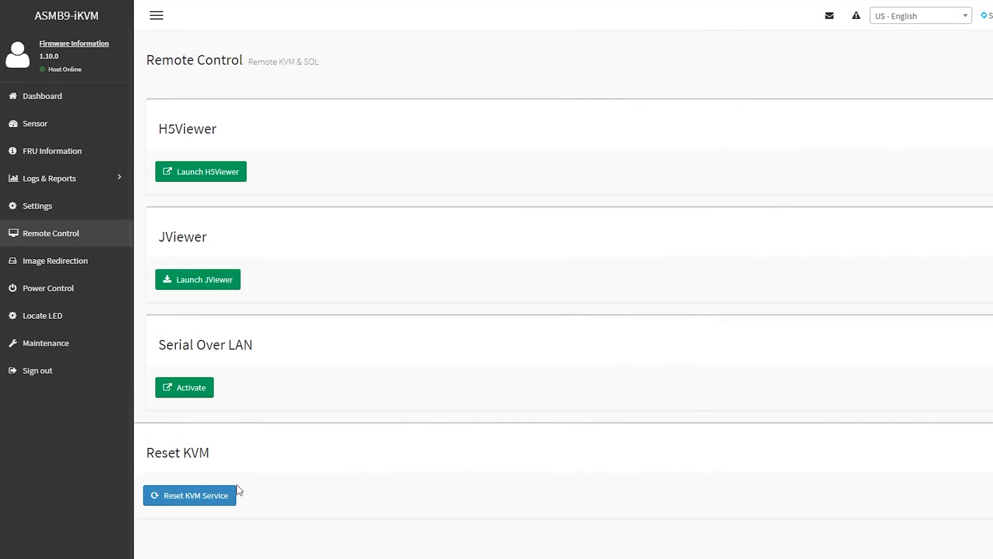
{"action": "mouse_move", "coordinate": [44, 178]}
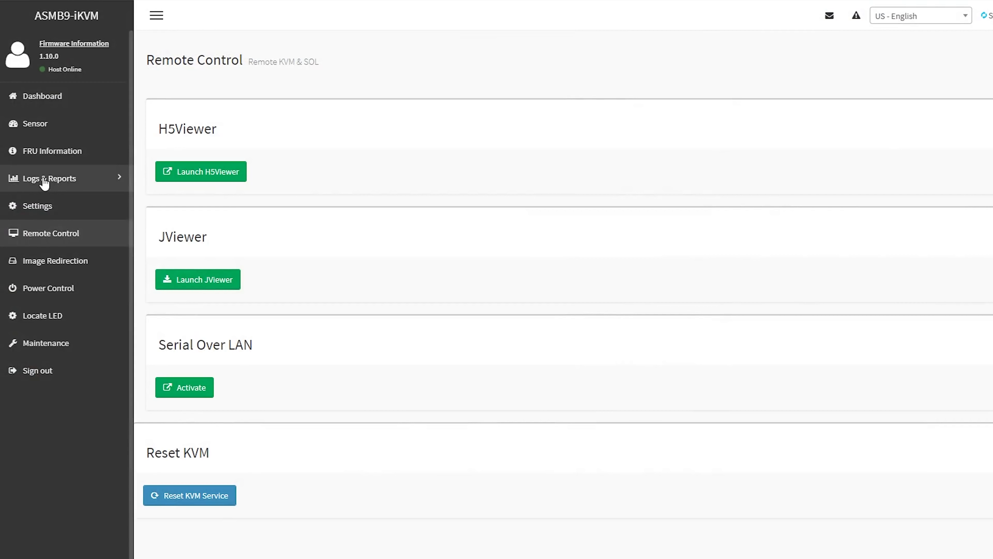